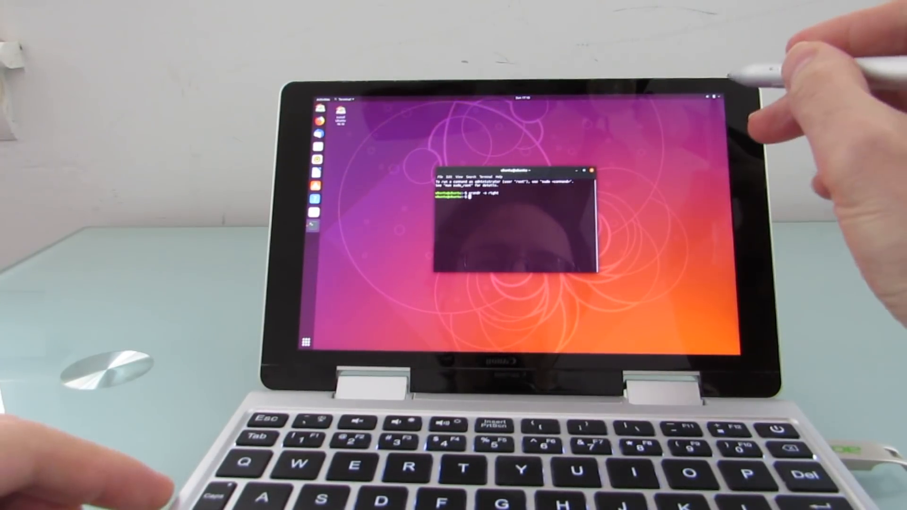
Step: Close the GNOME Terminal window to return to the Ubuntu desktop
click(708, 95)
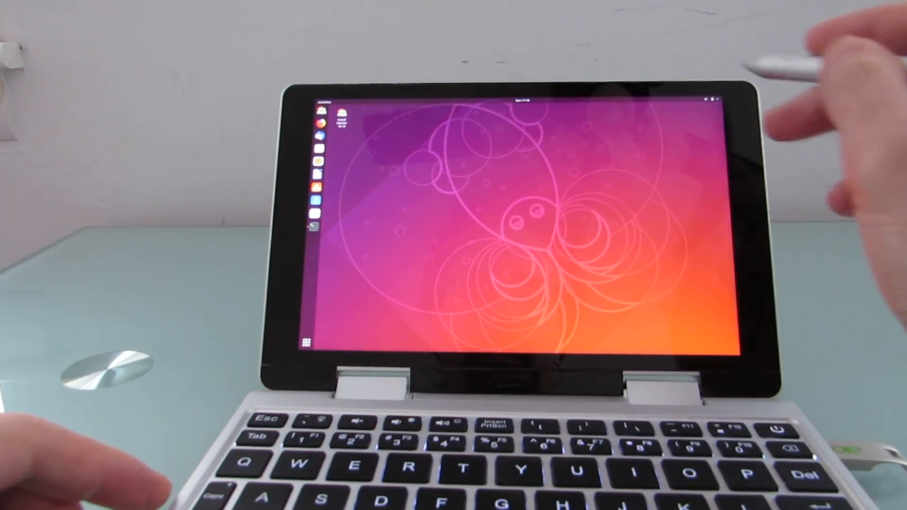
click(711, 101)
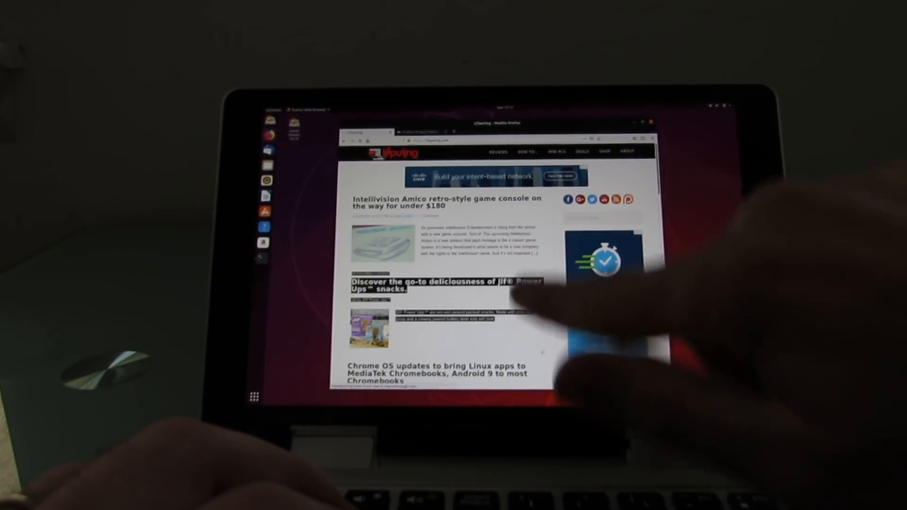
Step: Scroll down the Liliputing front page to browse the latest article headlines
scroll(down, 3)
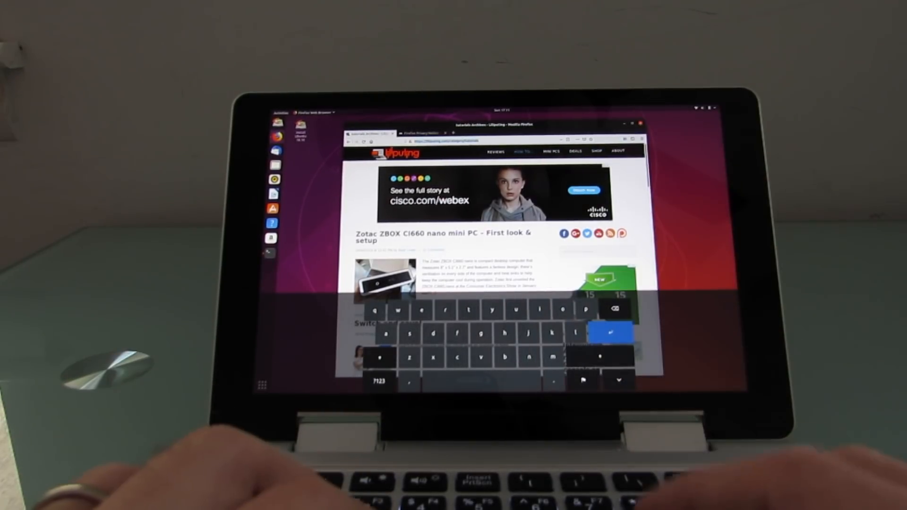
Step: Activate Firefox's address bar to show Liliputing URL suggestions
click(469, 141)
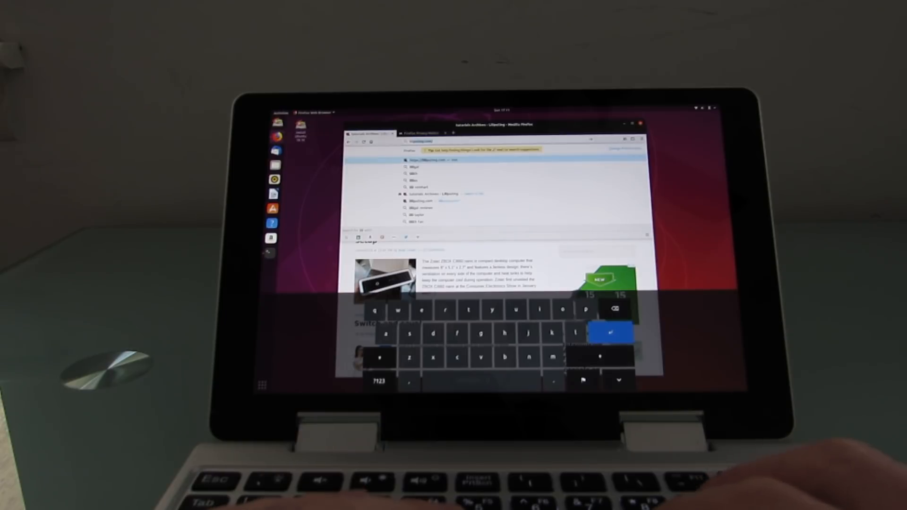